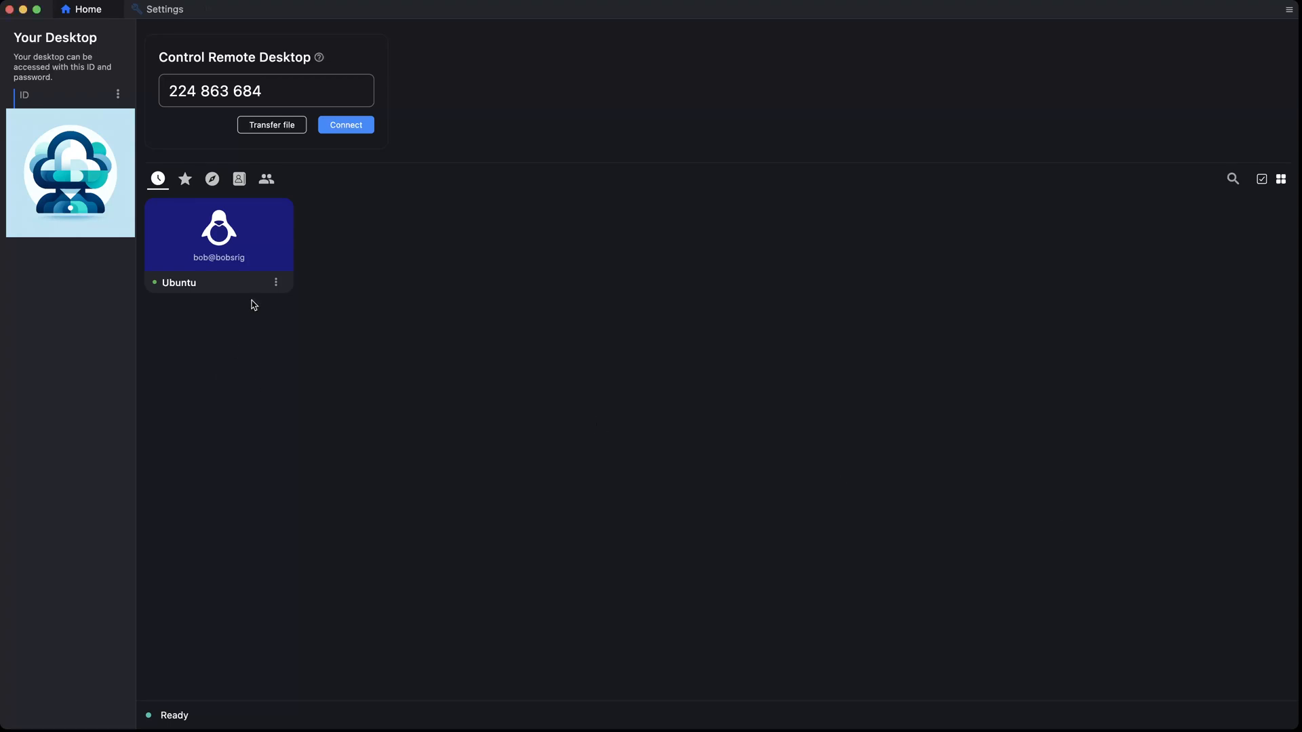
# Step: Review the Ubuntu peer's options and the network server settings, then return home
pyautogui.click(275, 283)
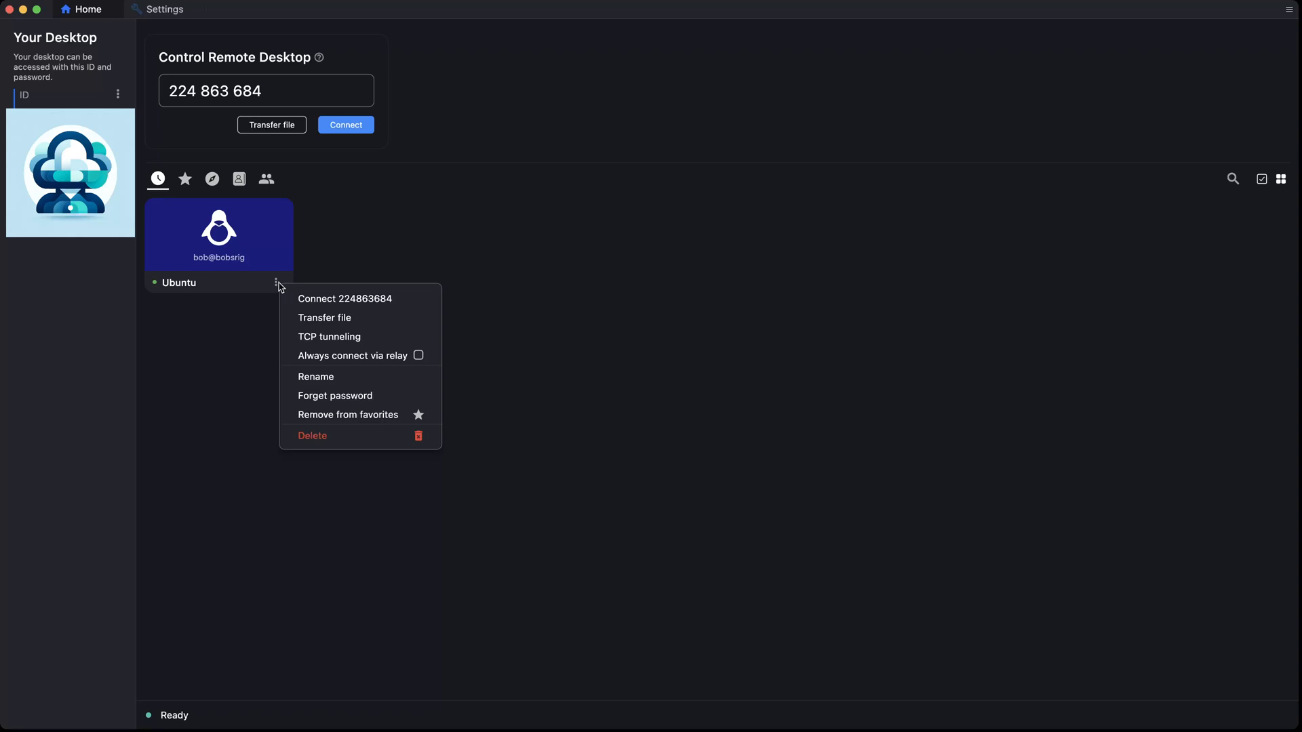
pyautogui.moveTo(343, 244)
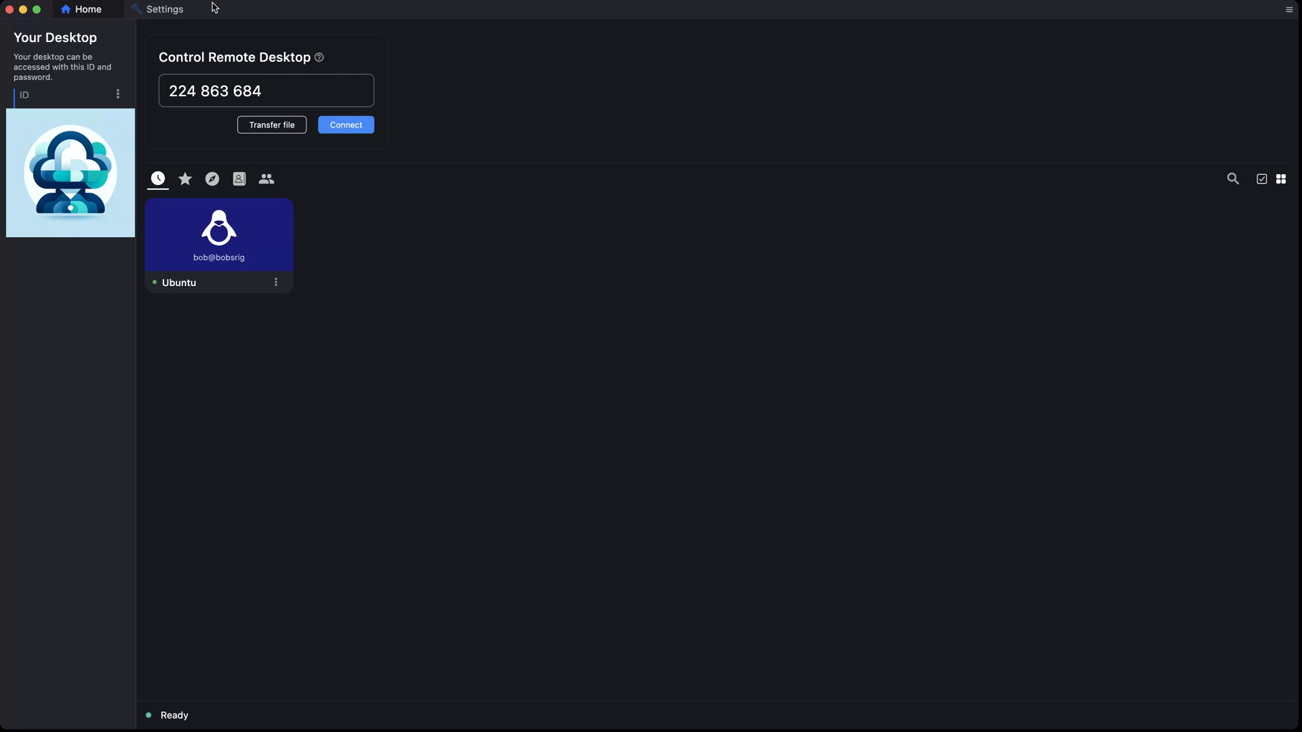
pyautogui.moveTo(172, 12)
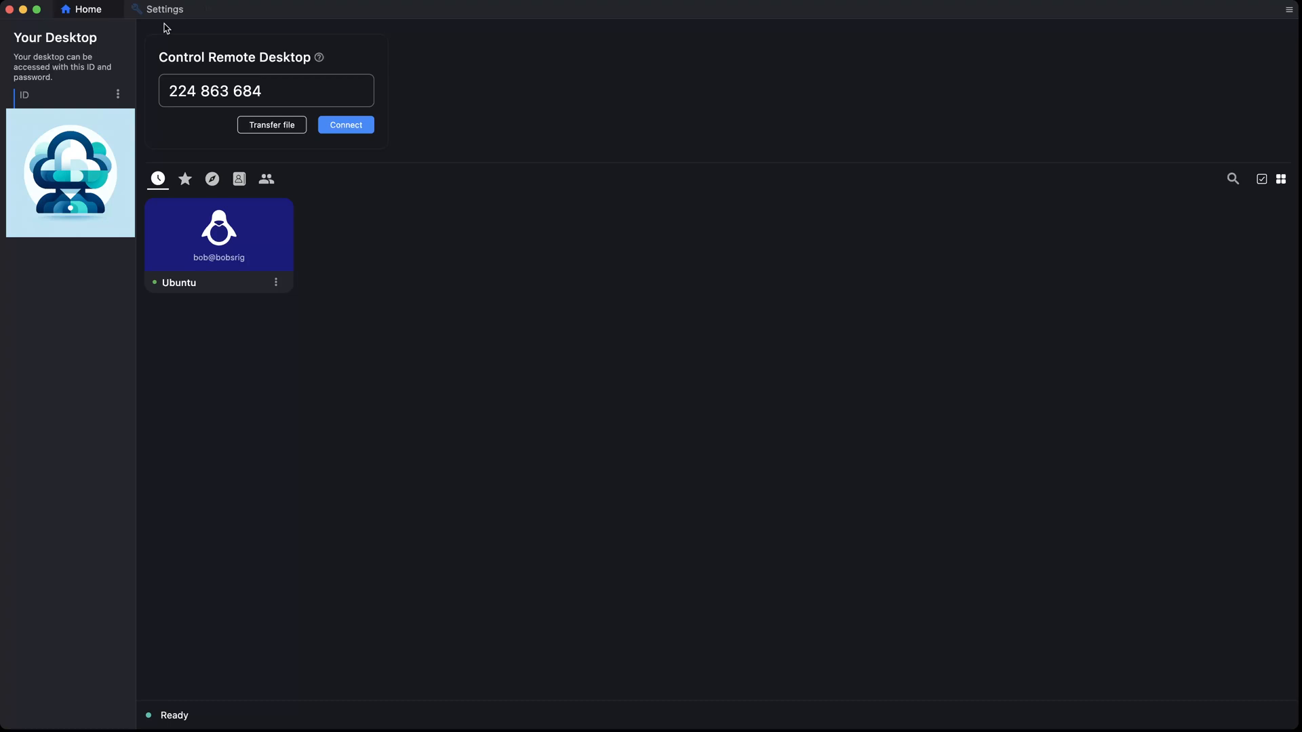
pyautogui.moveTo(163, 16)
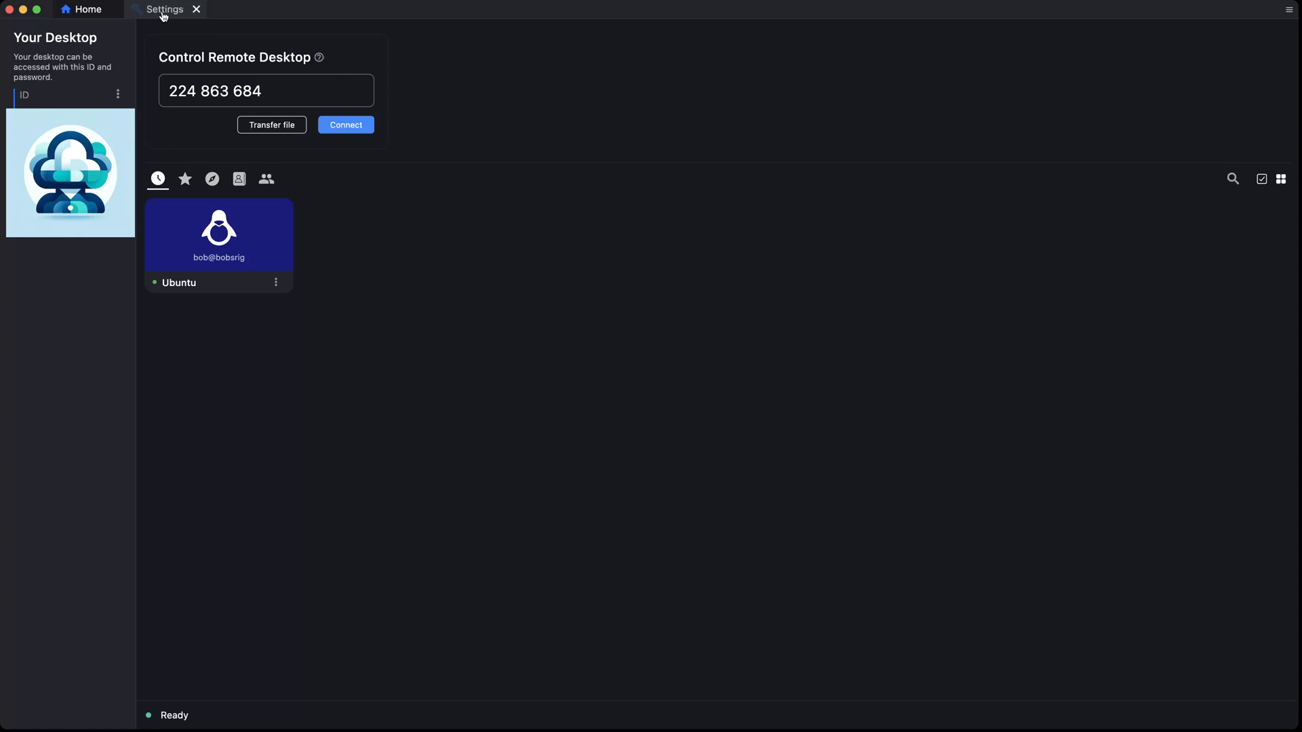
pyautogui.click(162, 8)
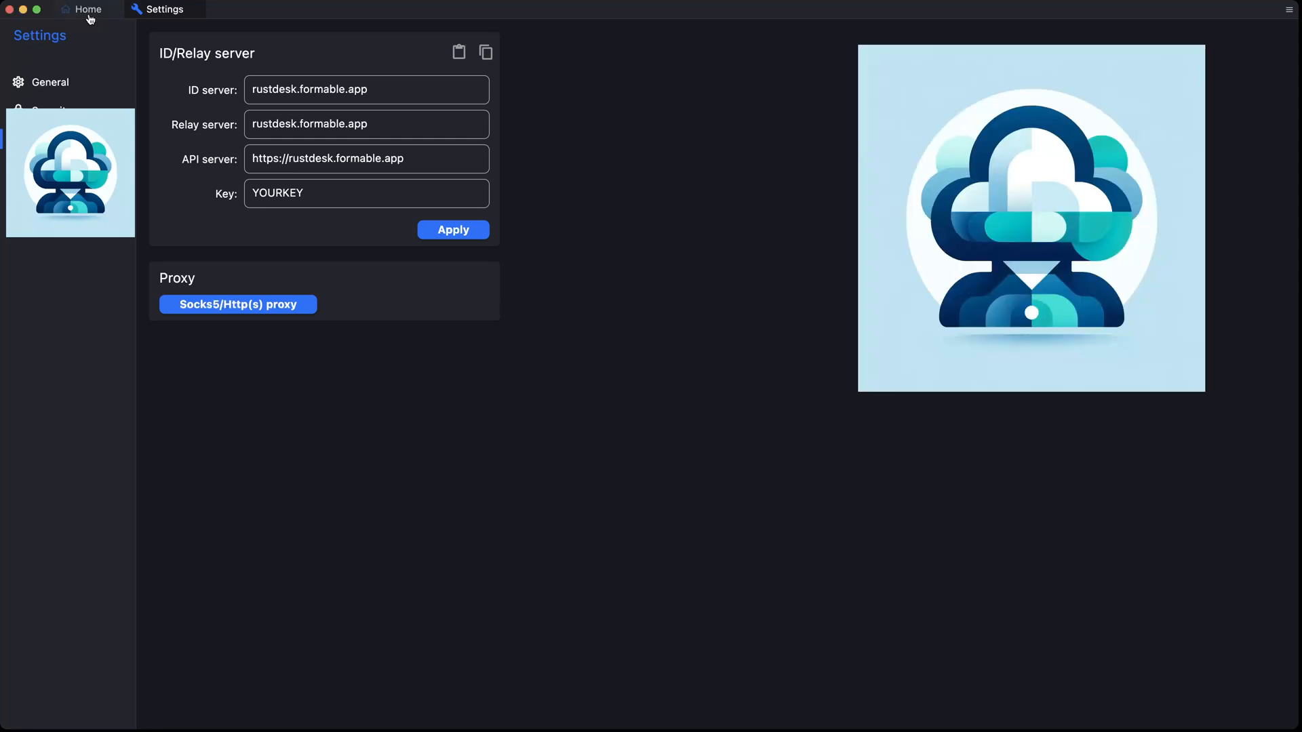
pyautogui.click(83, 8)
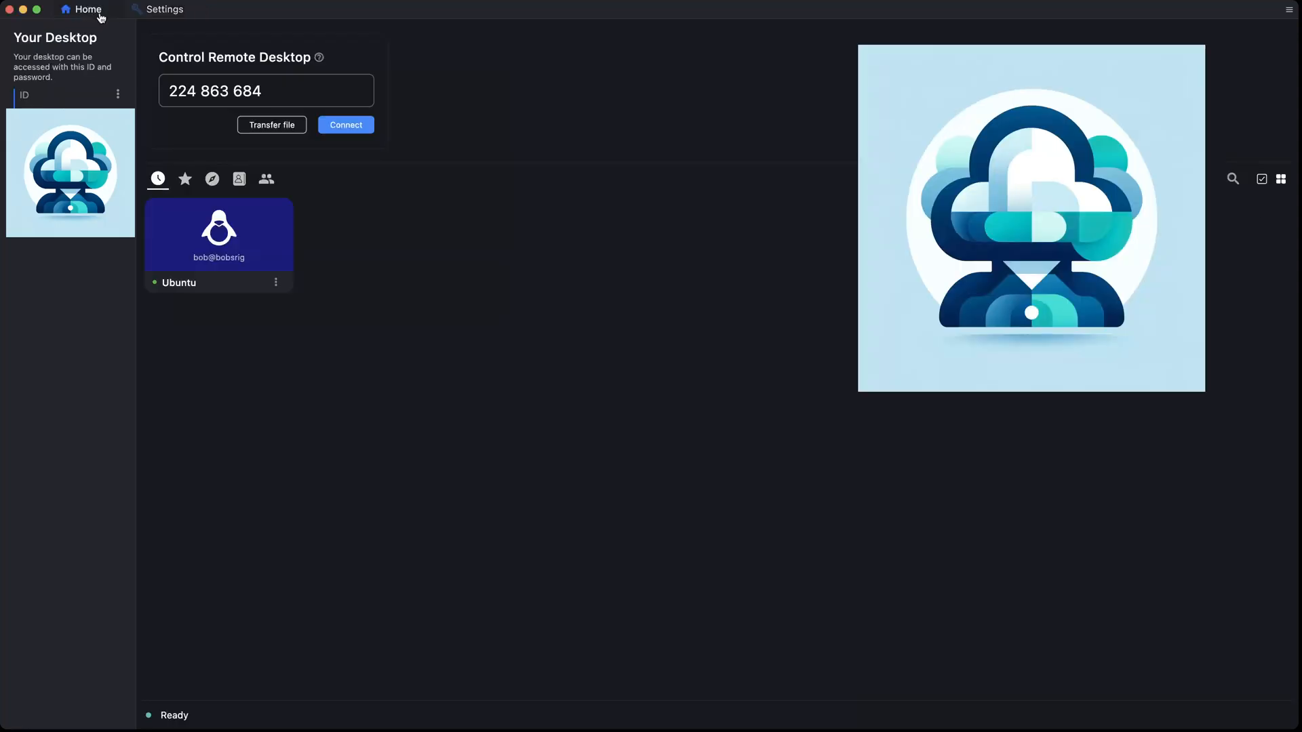
pyautogui.click(345, 124)
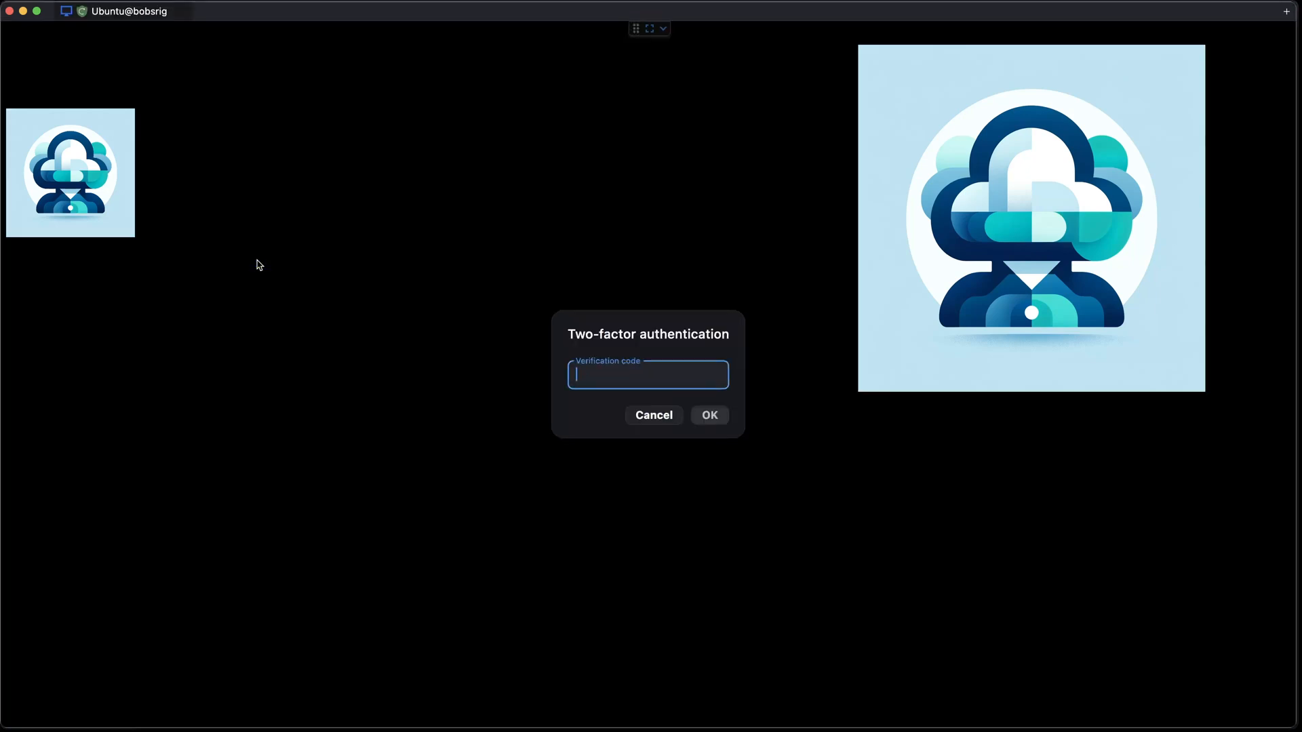
pyautogui.write('165')
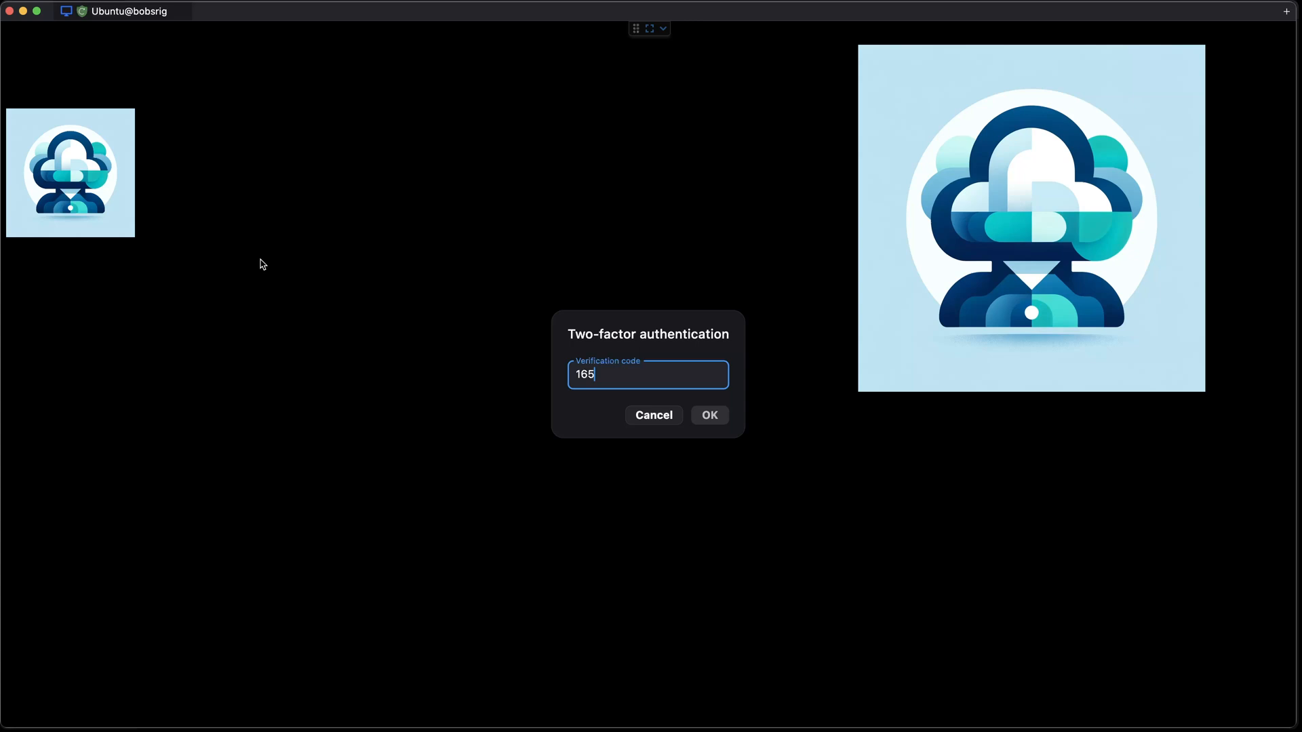
pyautogui.click(709, 415)
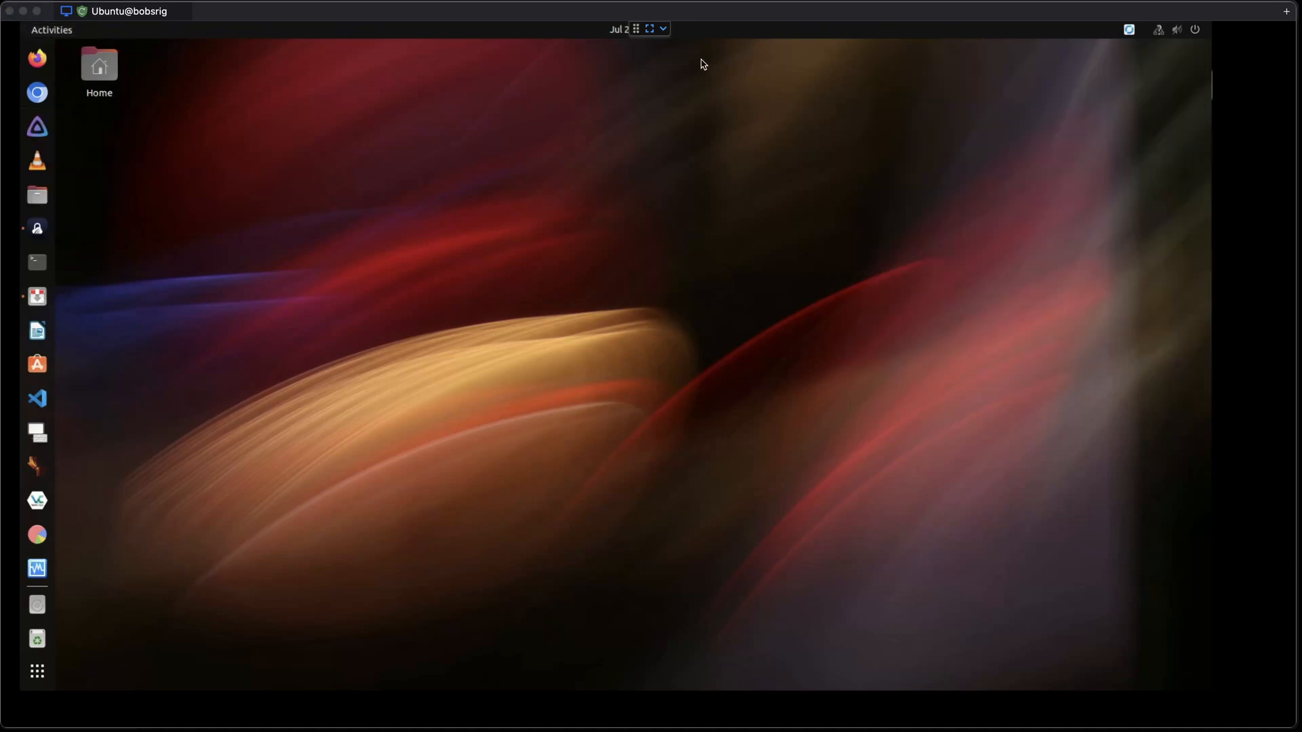
# Step: Expand the session toolbar, view the Display and Keyboard menus unchanged, and launch remote Firefox
pyautogui.click(661, 27)
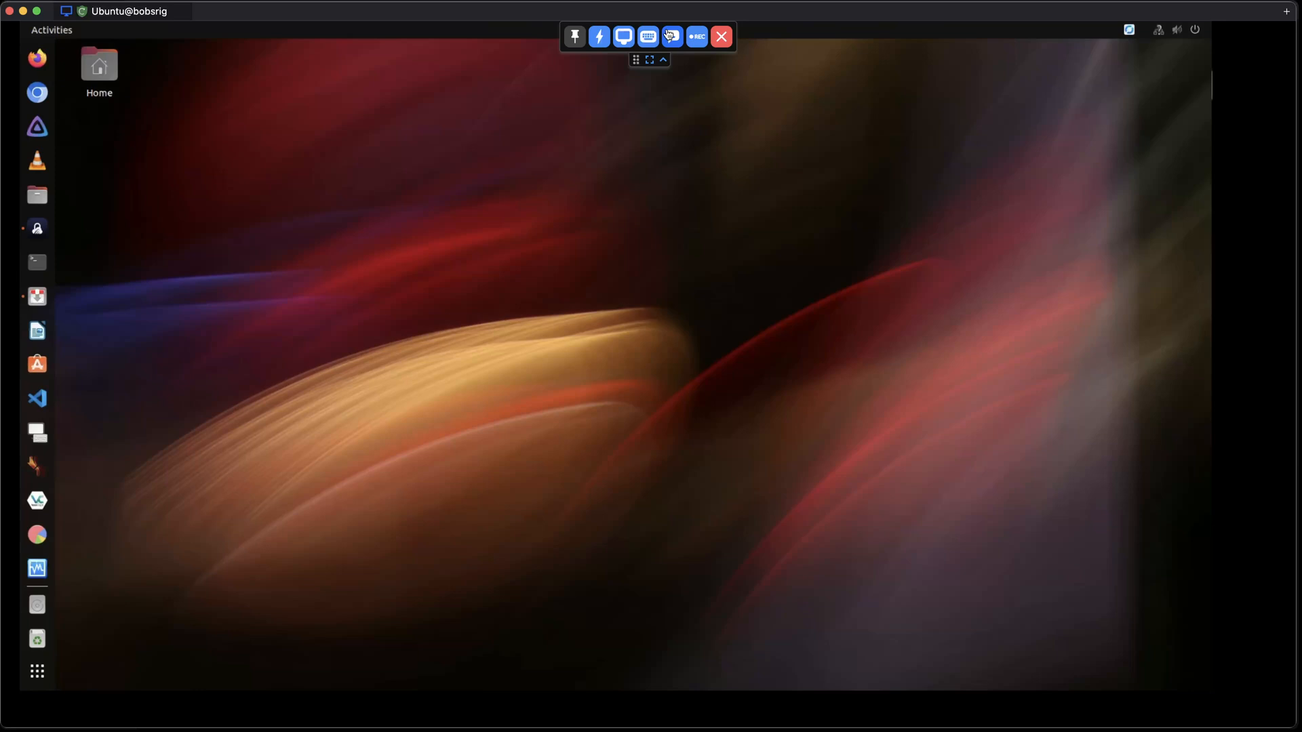
pyautogui.click(623, 36)
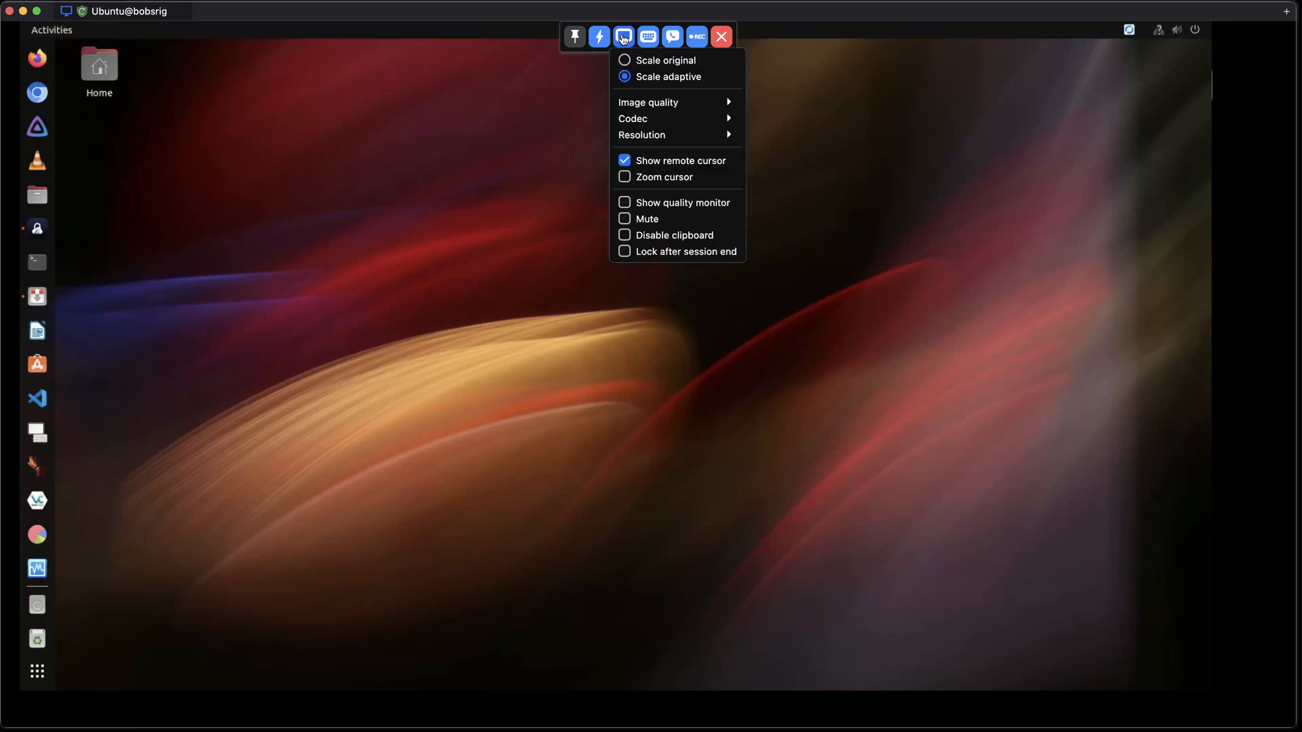
pyautogui.moveTo(652, 122)
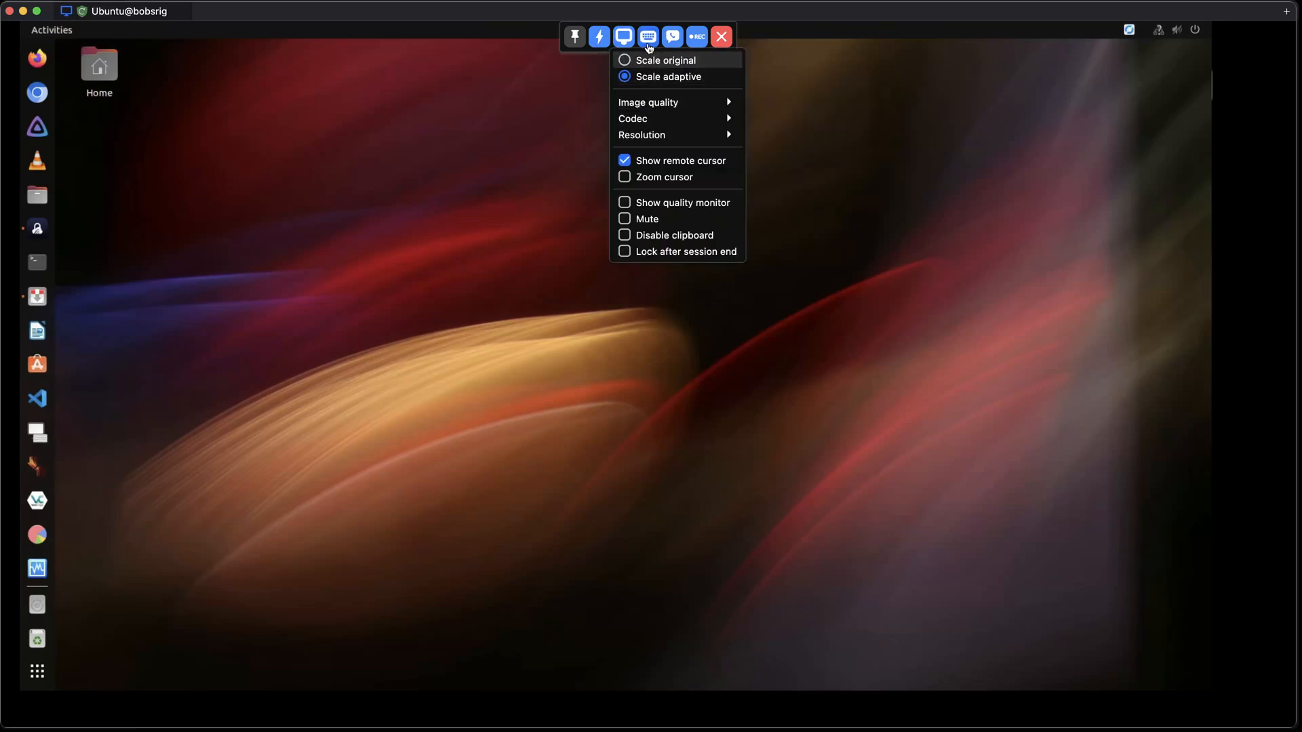
pyautogui.click(646, 36)
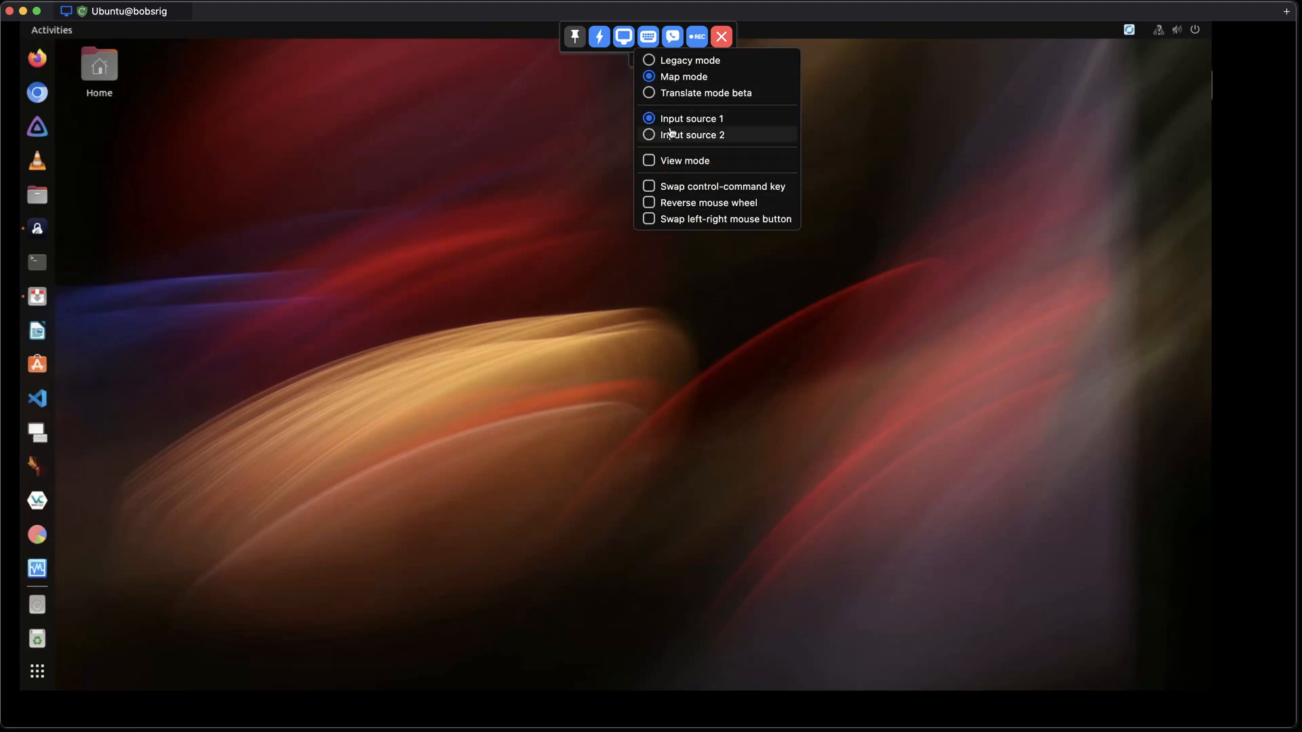
pyautogui.click(670, 36)
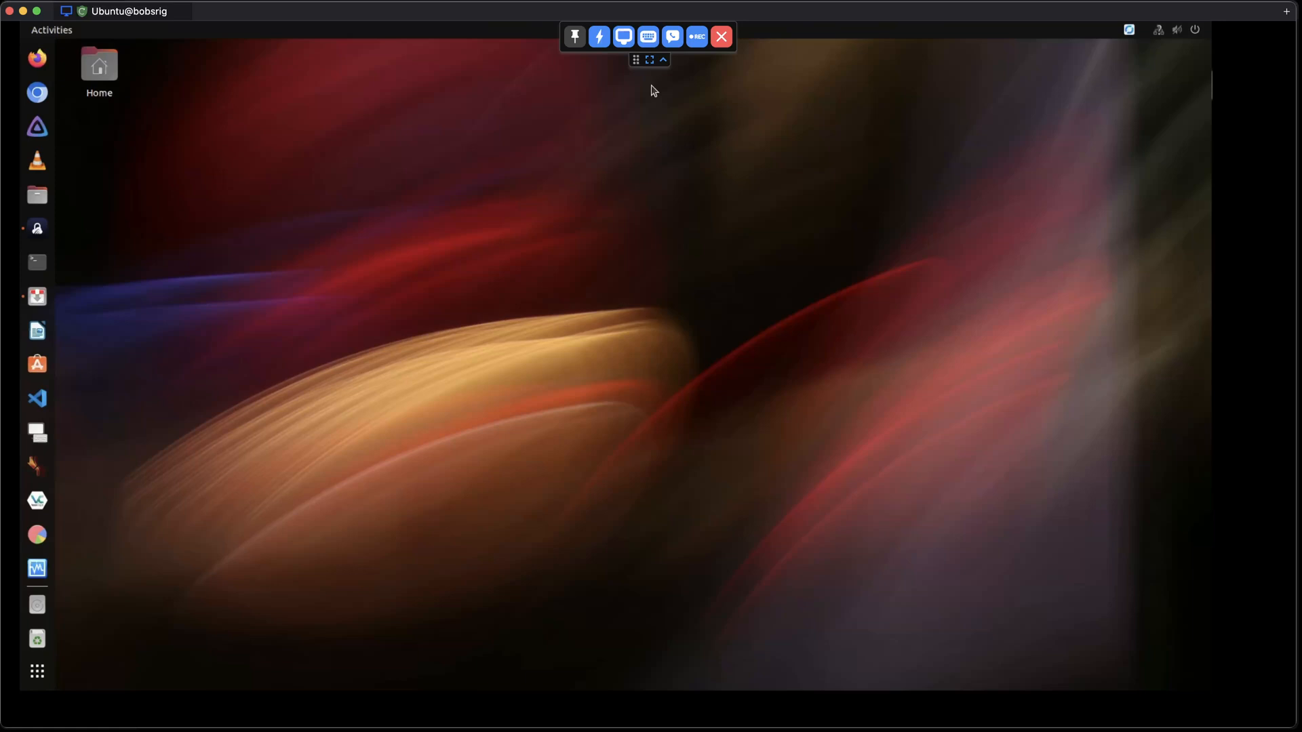
pyautogui.moveTo(40, 62)
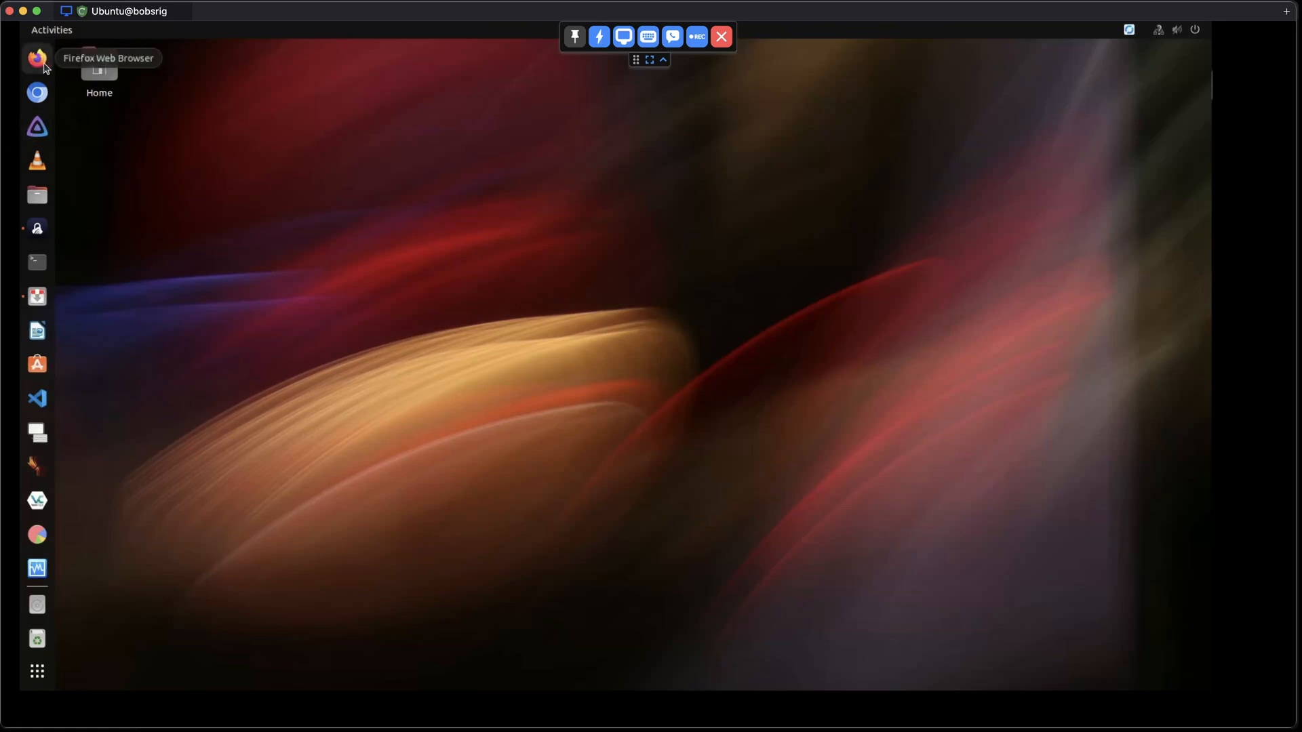
pyautogui.click(37, 61)
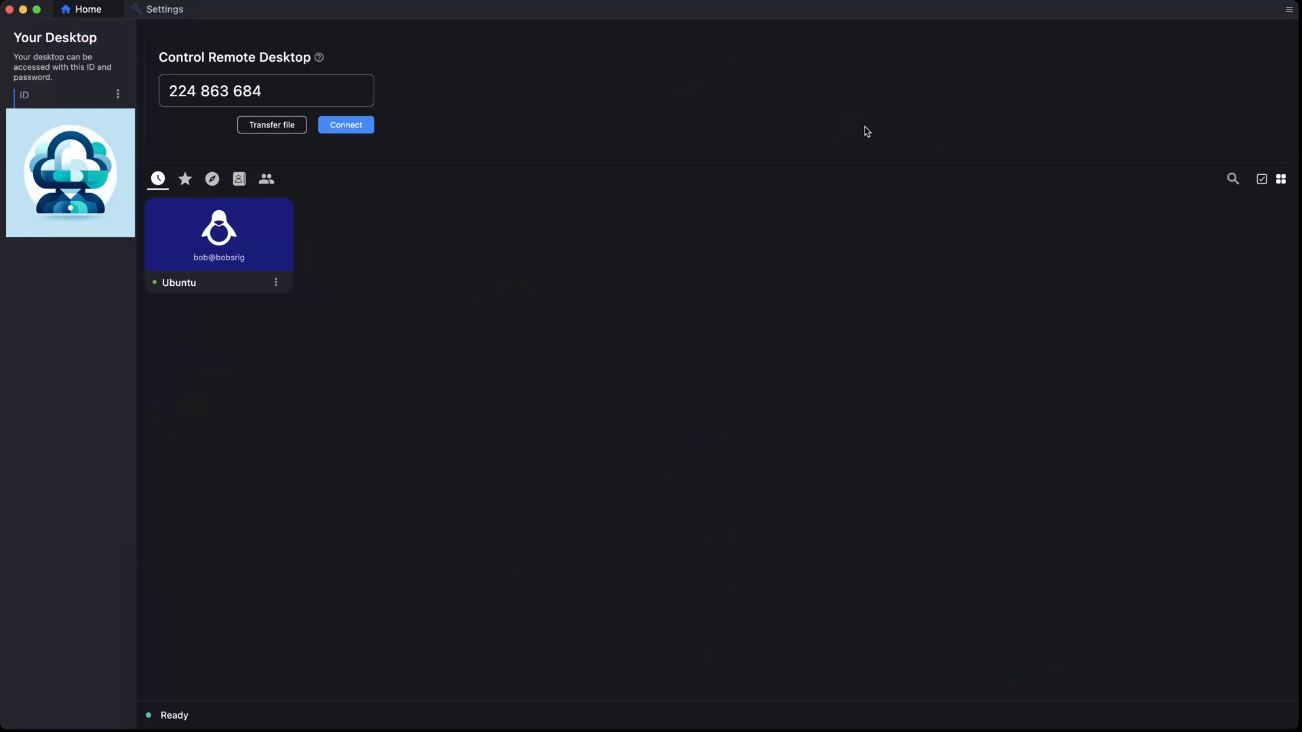
pyautogui.moveTo(874, 268)
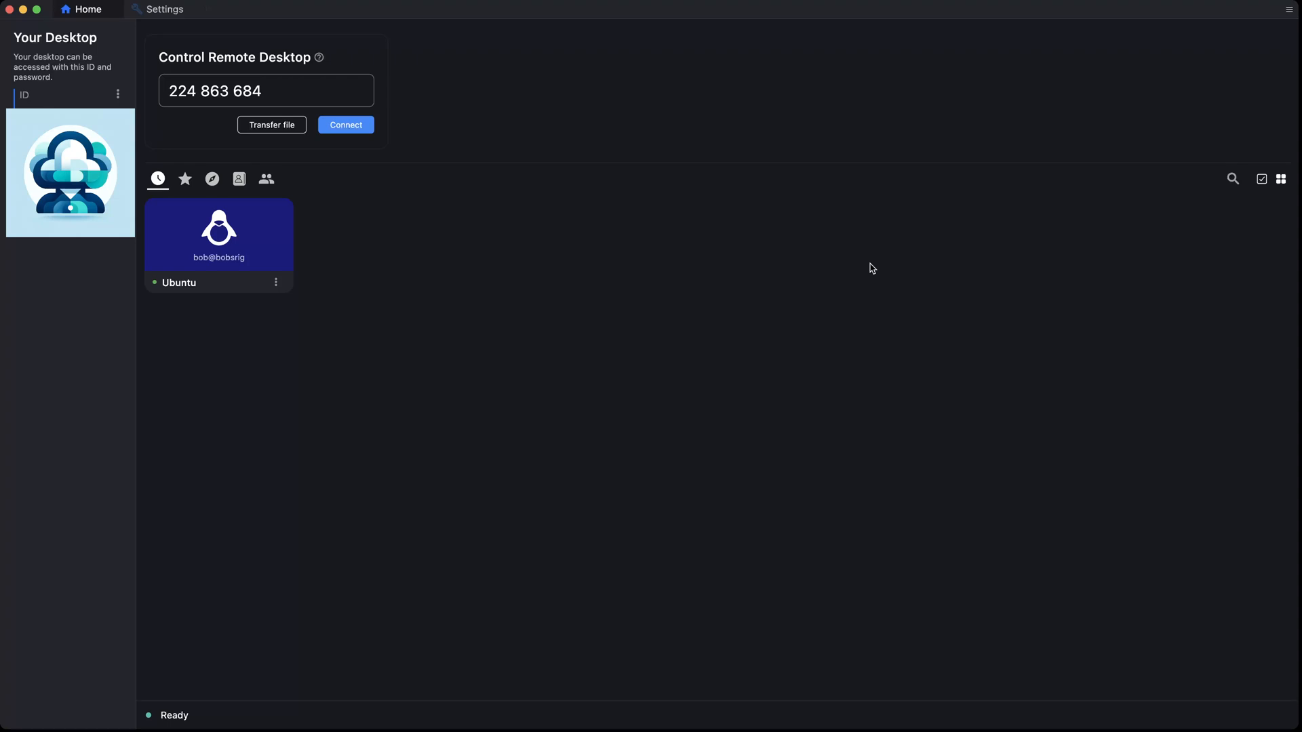
pyautogui.click(161, 9)
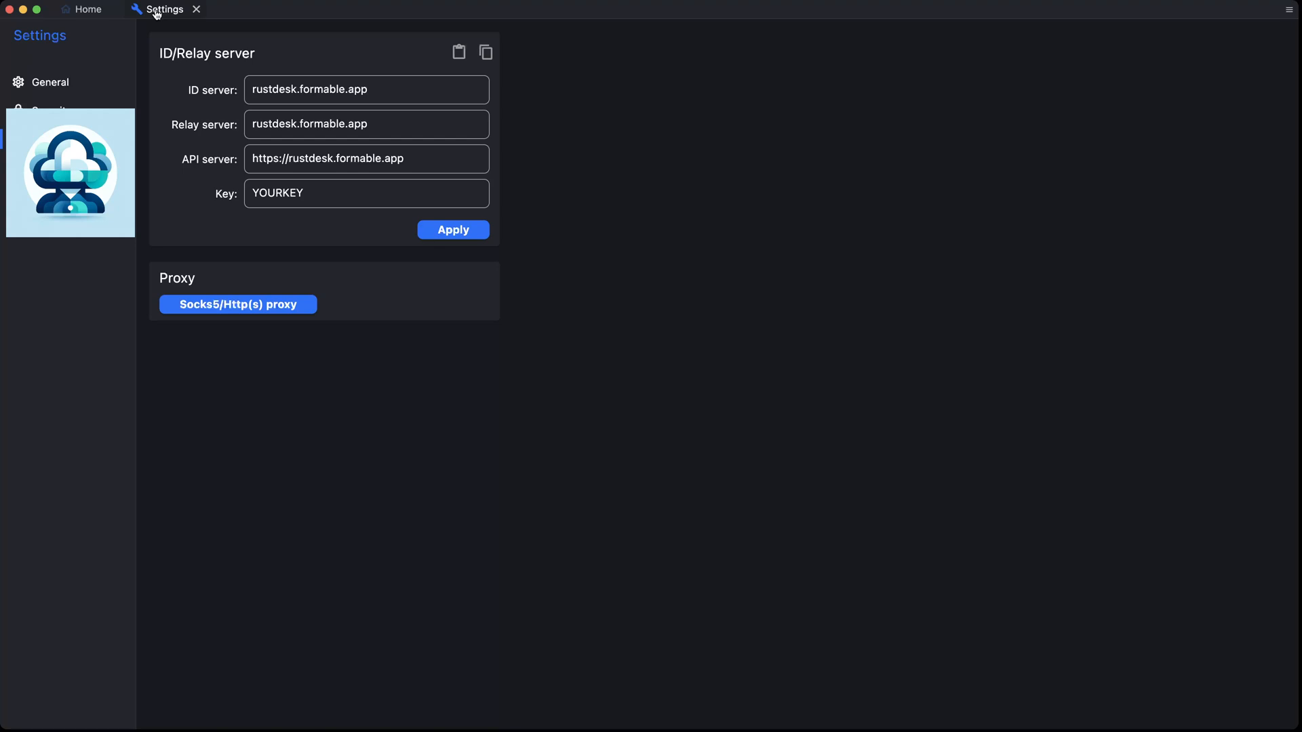
pyautogui.click(47, 109)
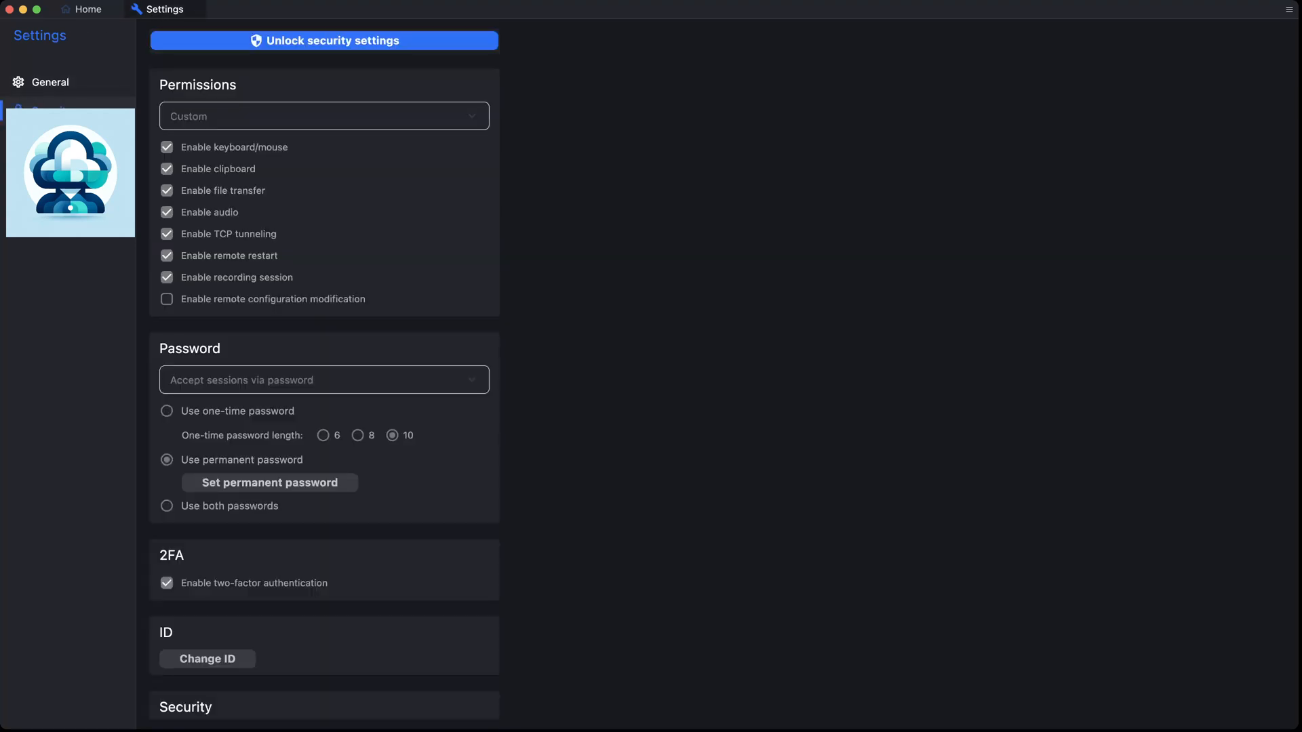
pyautogui.moveTo(79, 32)
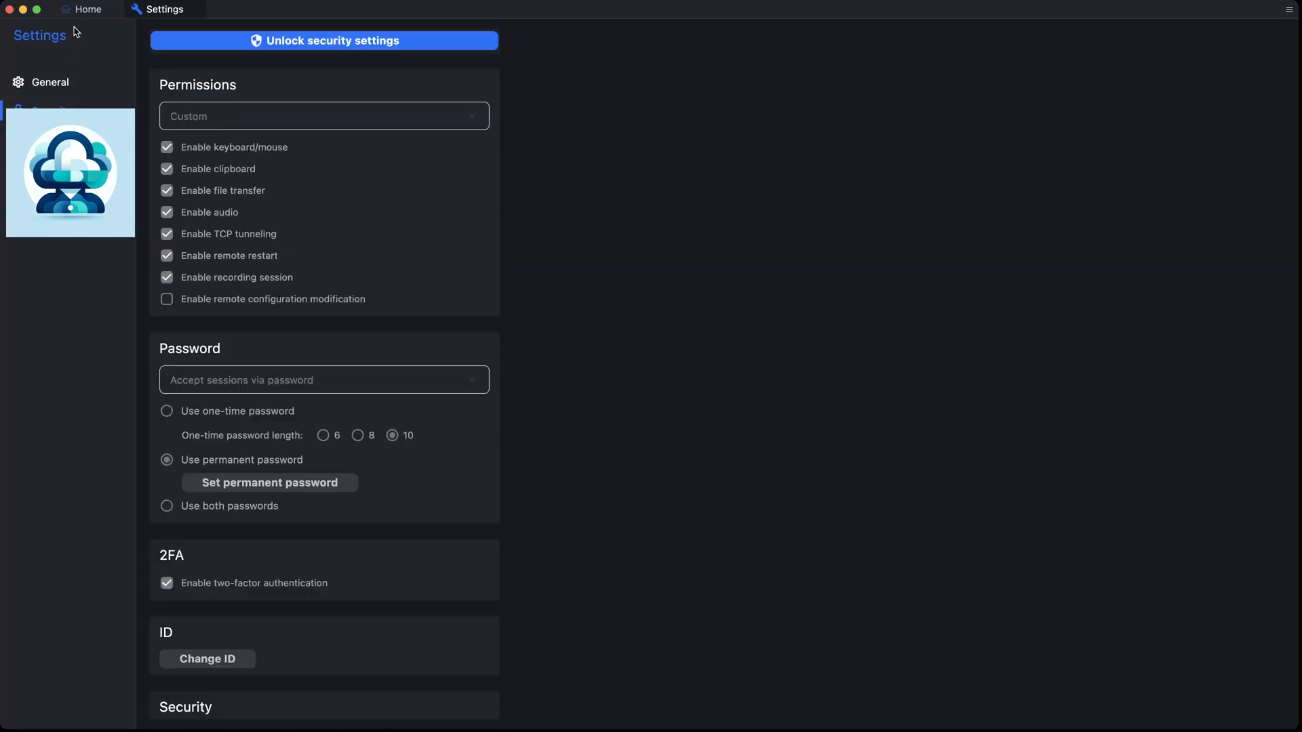
pyautogui.click(86, 10)
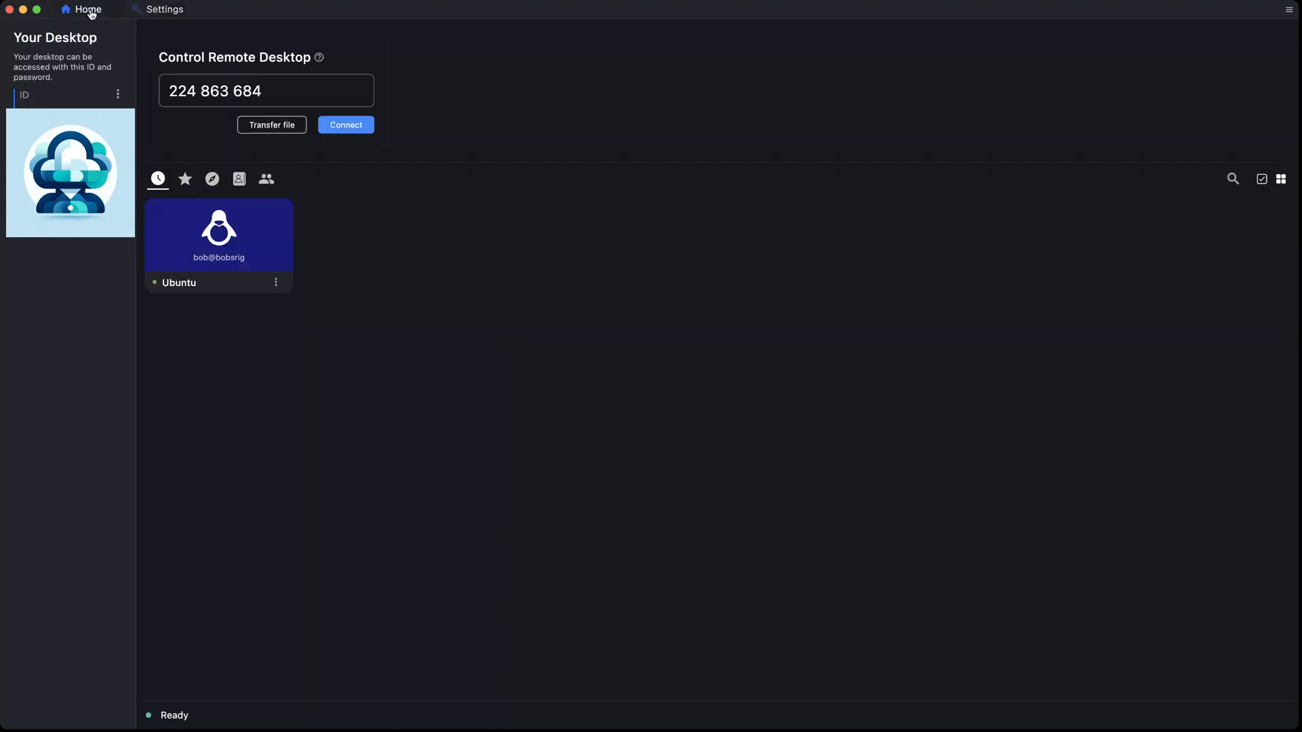